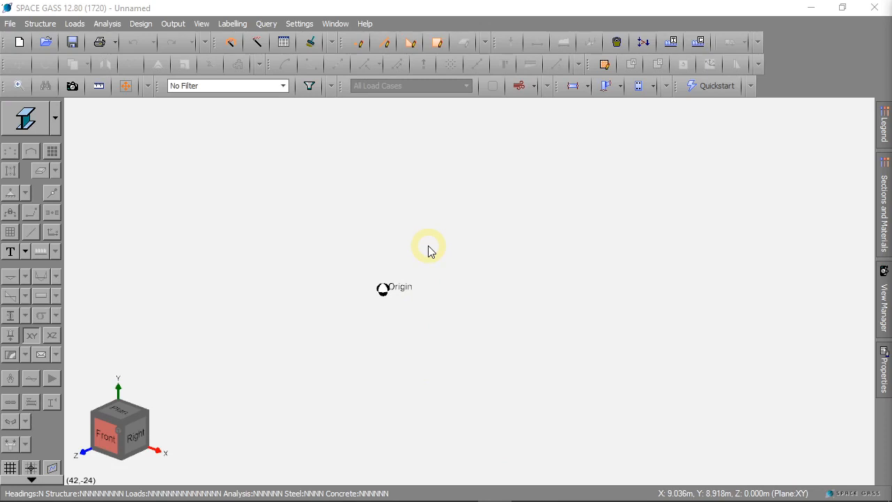
mouse_move(421, 250)
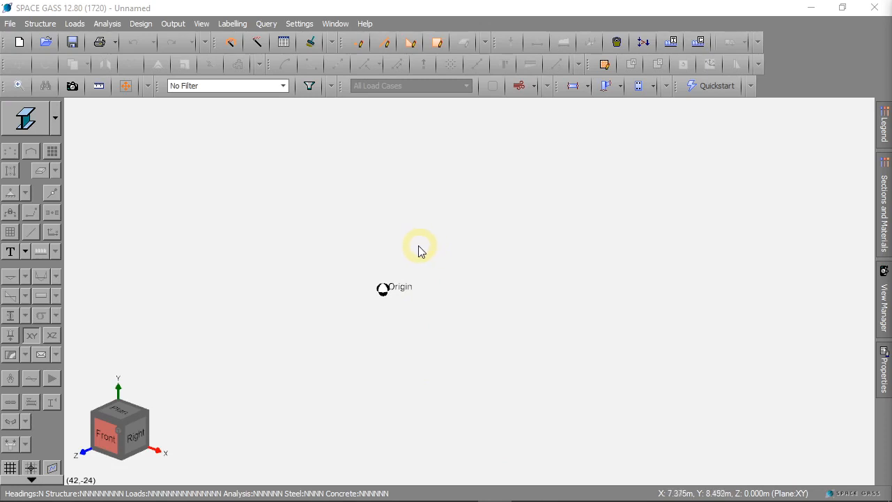
mouse_move(416, 250)
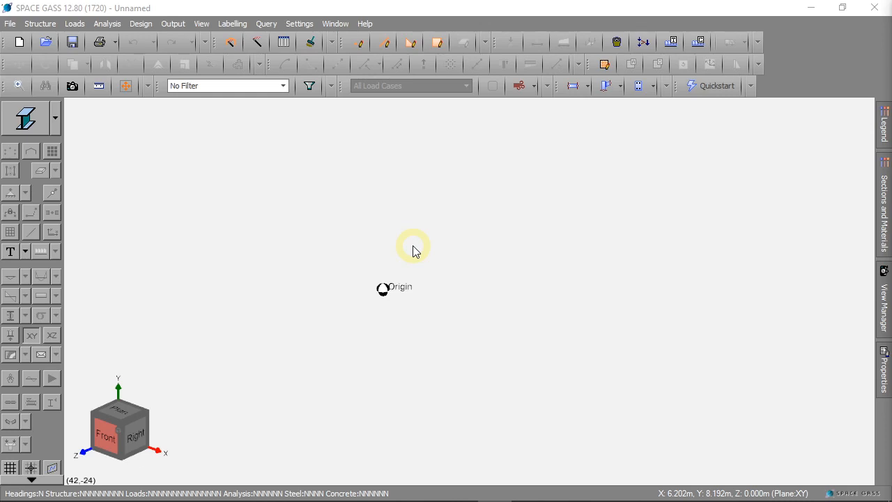
mouse_move(209, 139)
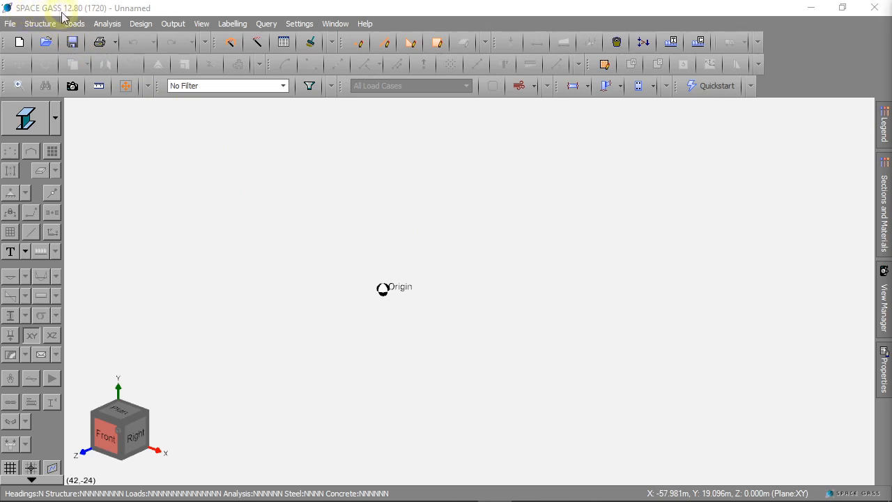
mouse_move(299, 208)
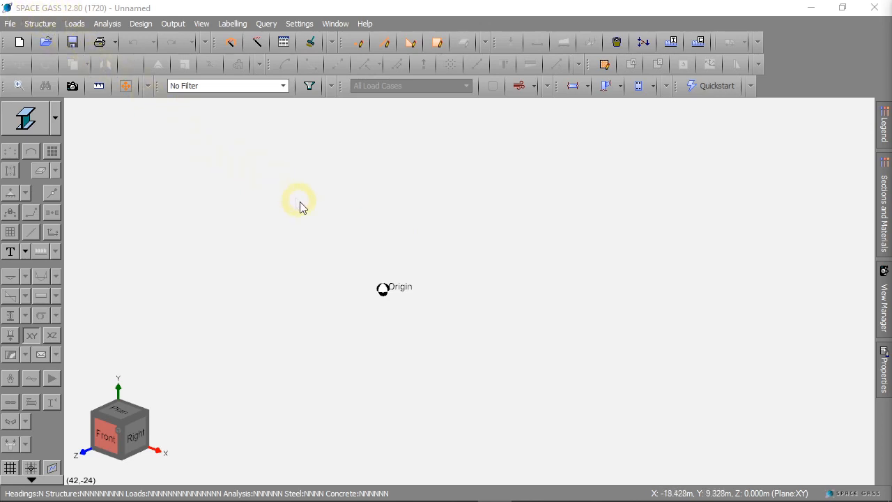
mouse_move(337, 267)
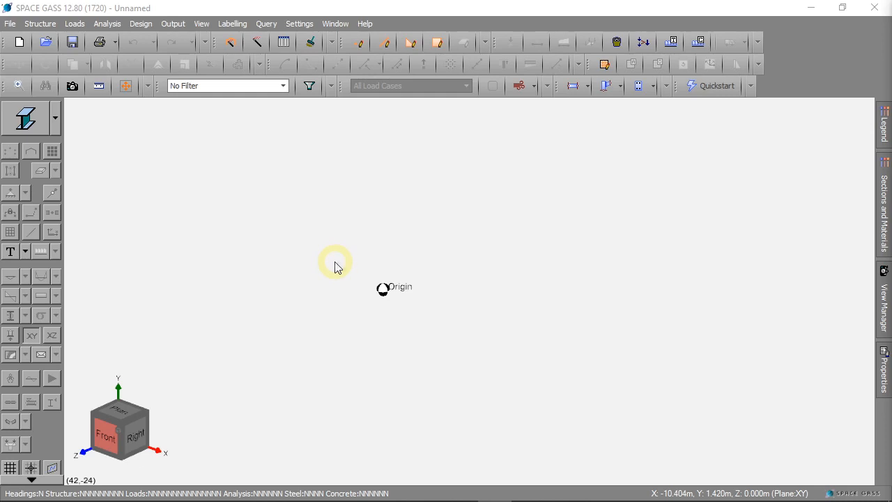
mouse_move(340, 270)
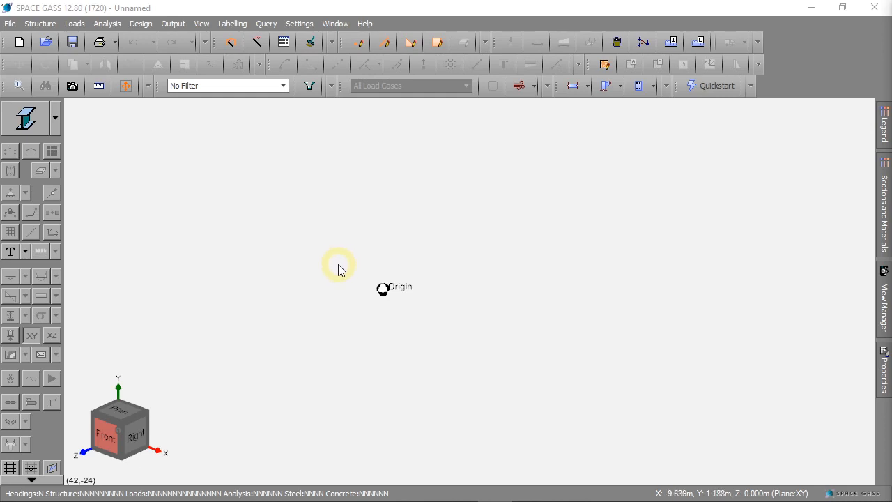
mouse_move(342, 270)
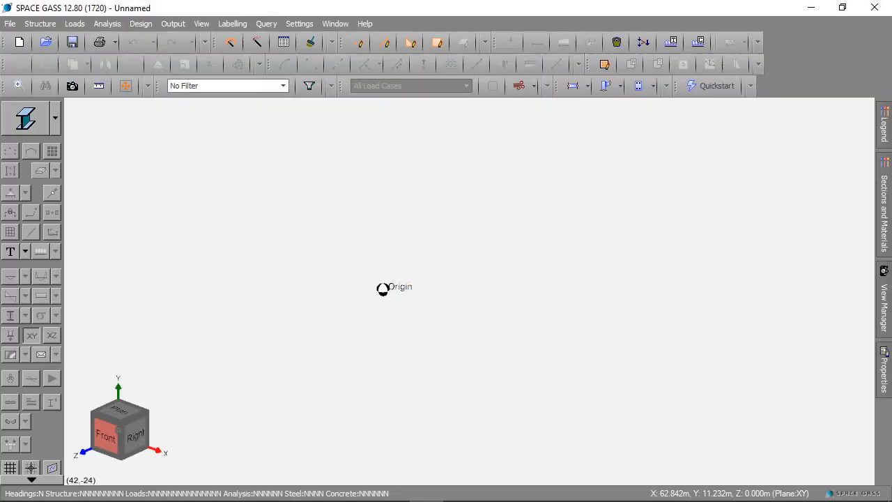
mouse_move(381, 271)
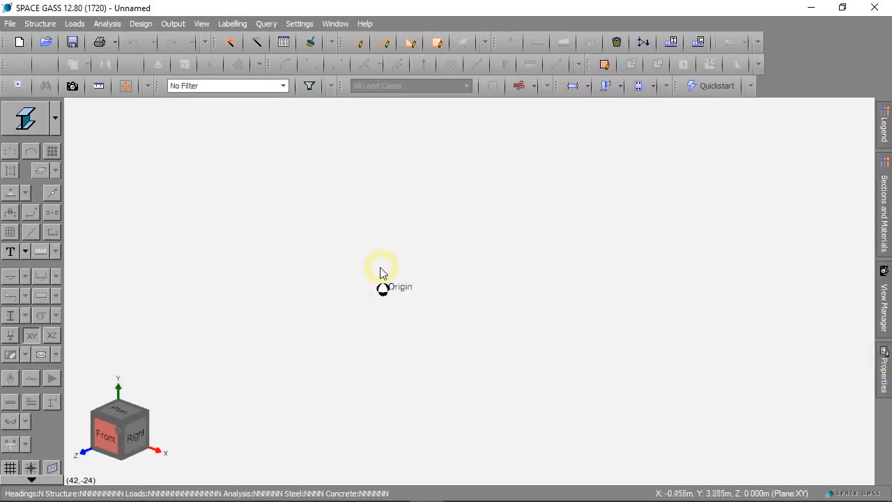
mouse_move(368, 278)
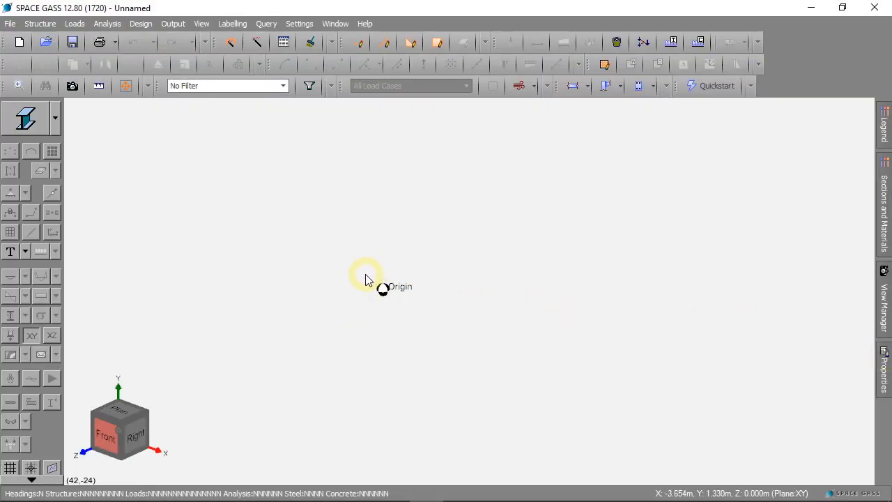
mouse_move(290, 313)
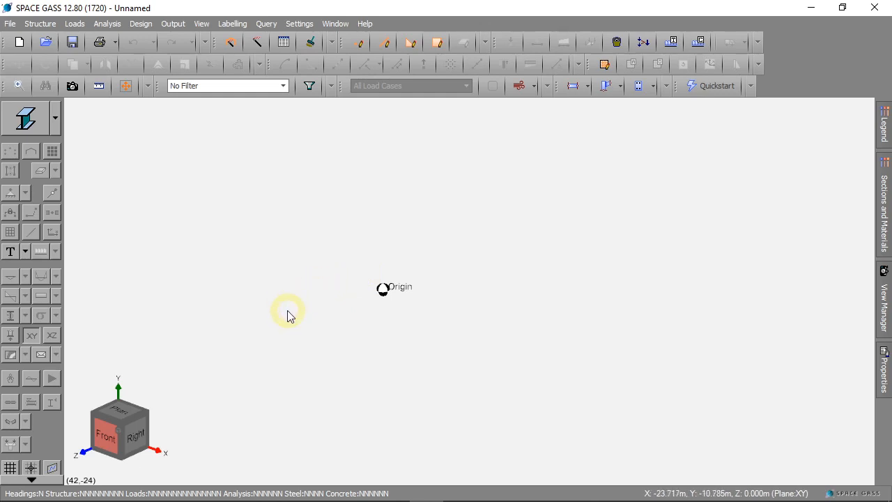
mouse_move(251, 327)
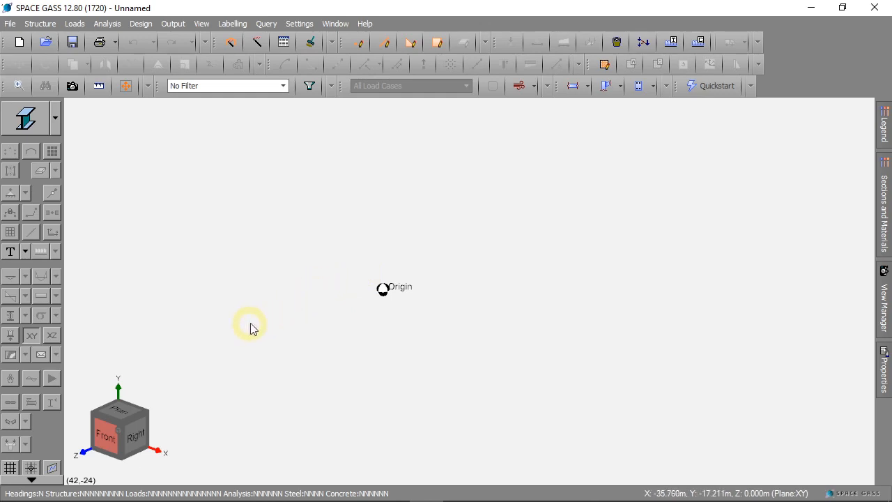
mouse_move(178, 457)
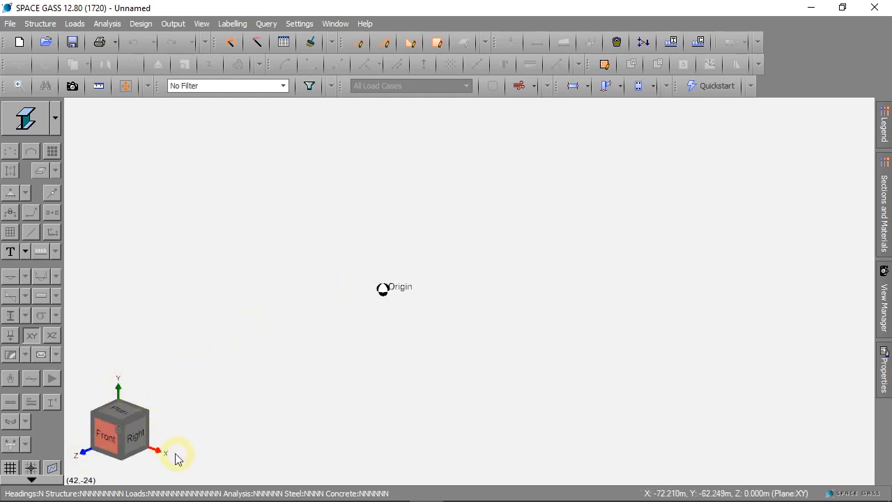
mouse_move(119, 390)
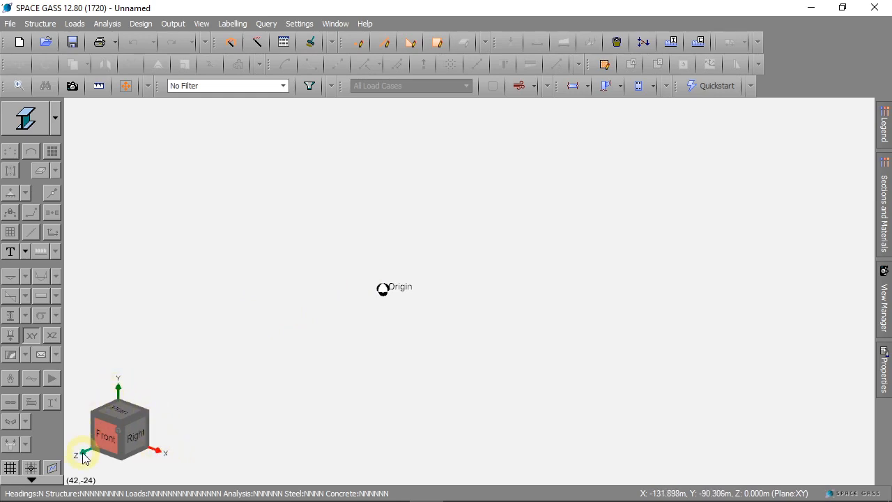
mouse_move(352, 357)
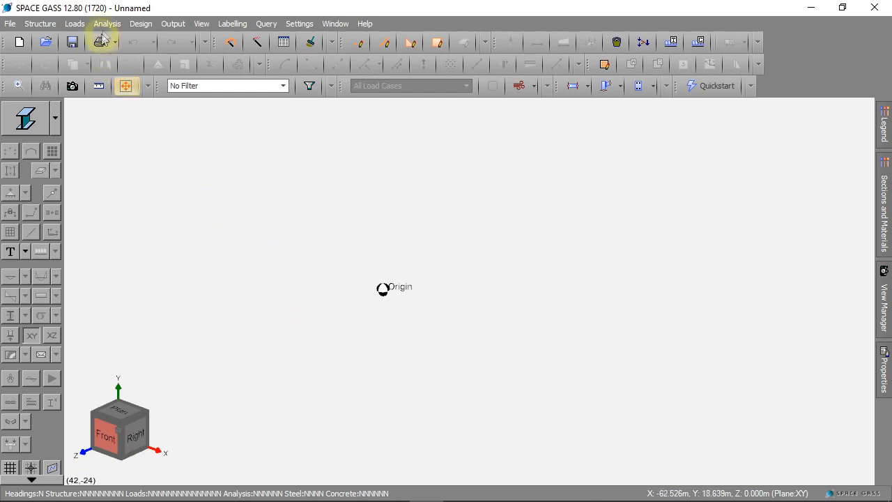
- Bring up the Nodes datasheet from the Structure menu
left_click(39, 22)
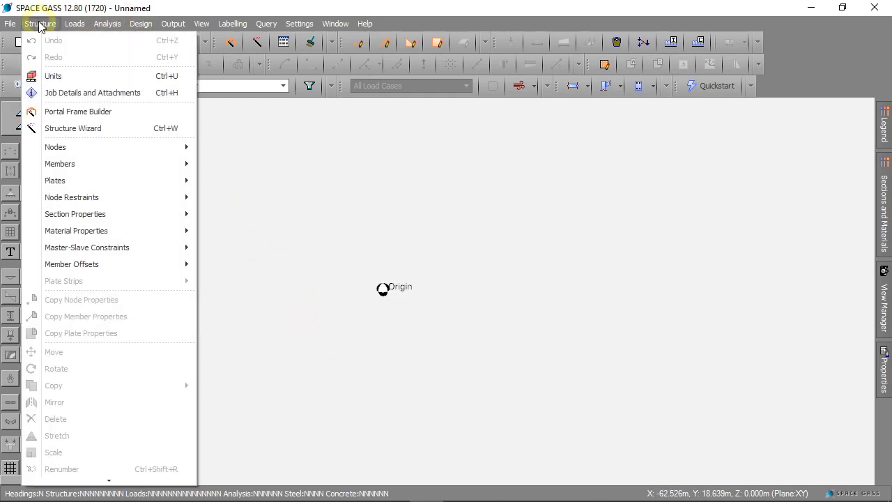
mouse_move(90, 148)
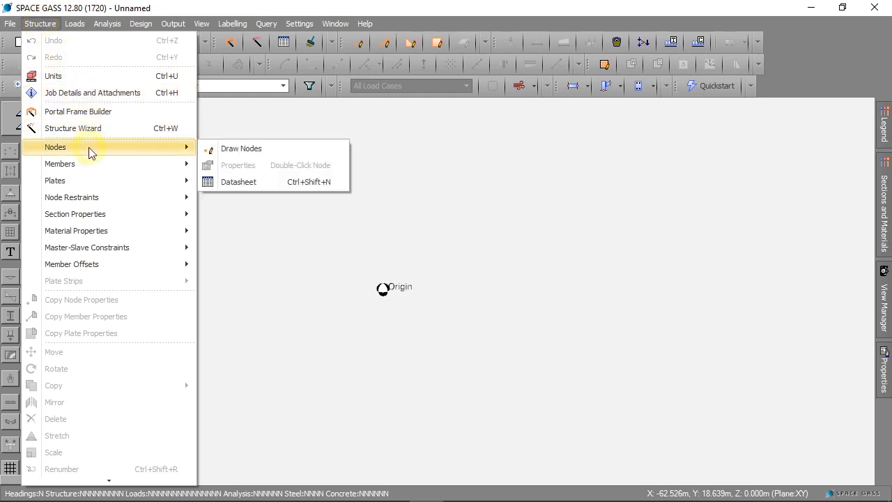
mouse_move(249, 181)
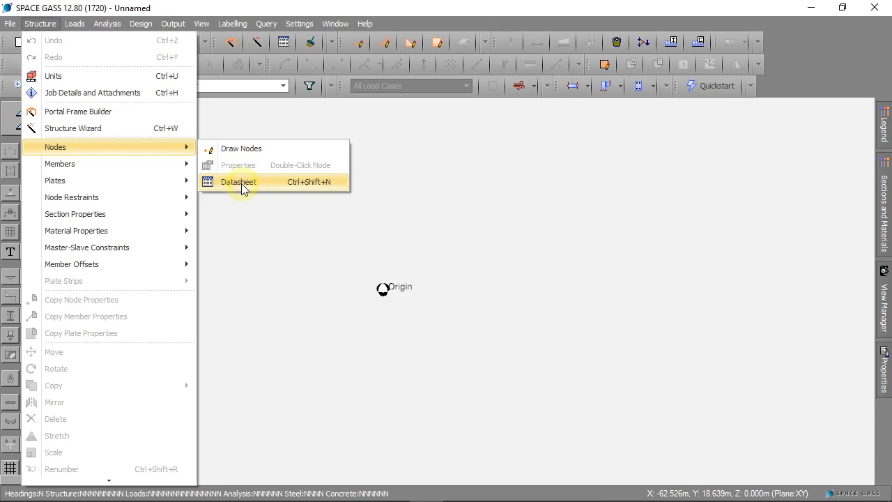
left_click(238, 181)
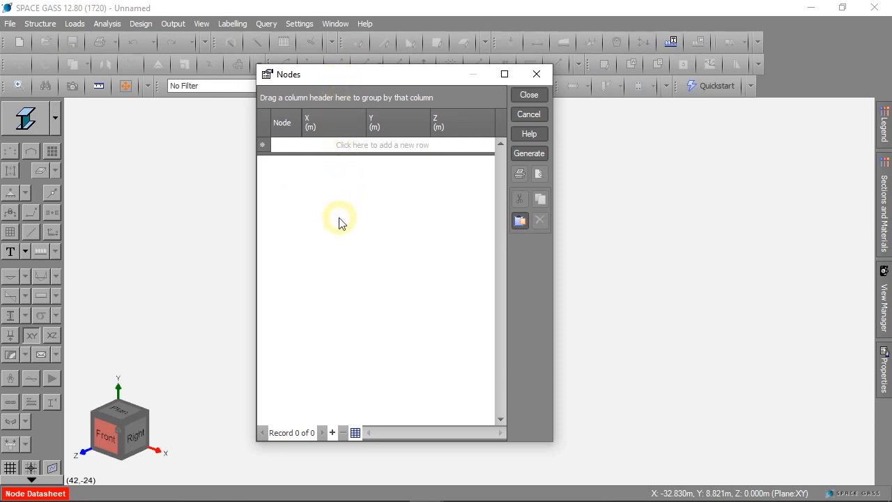
mouse_move(340, 234)
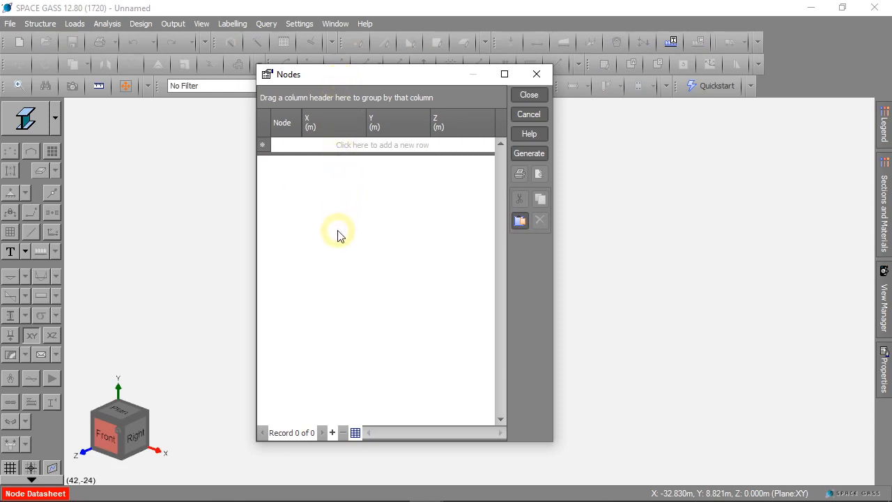
mouse_move(379, 152)
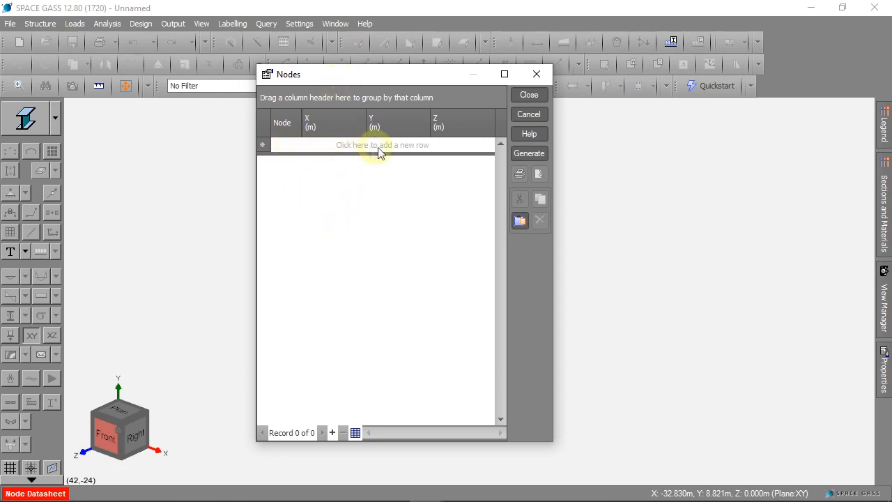
mouse_move(428, 151)
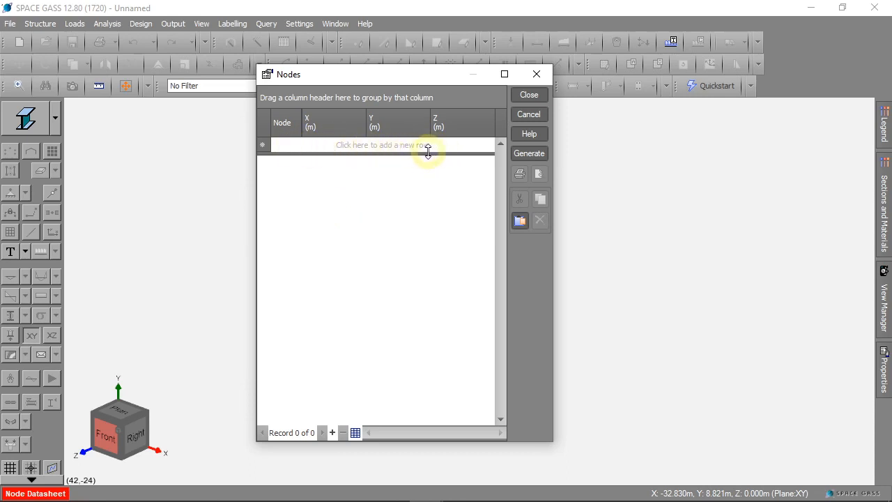
mouse_move(382, 153)
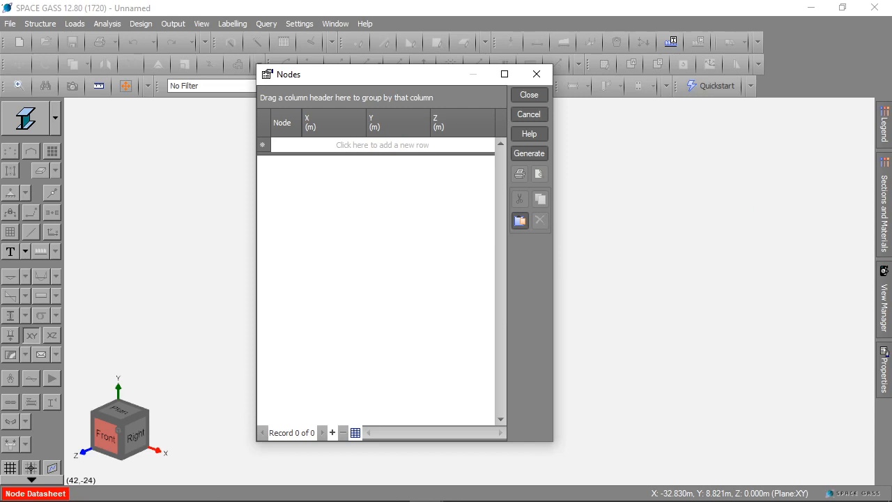
mouse_move(299, 145)
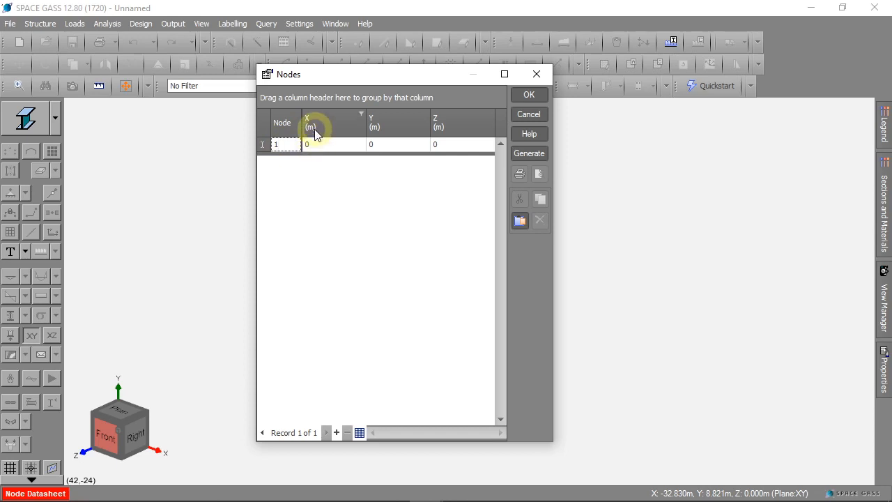
mouse_move(443, 146)
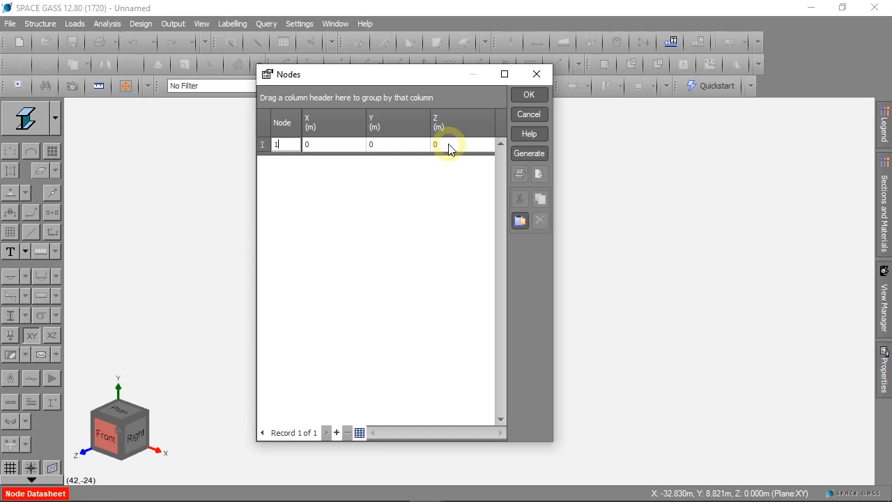
mouse_move(379, 148)
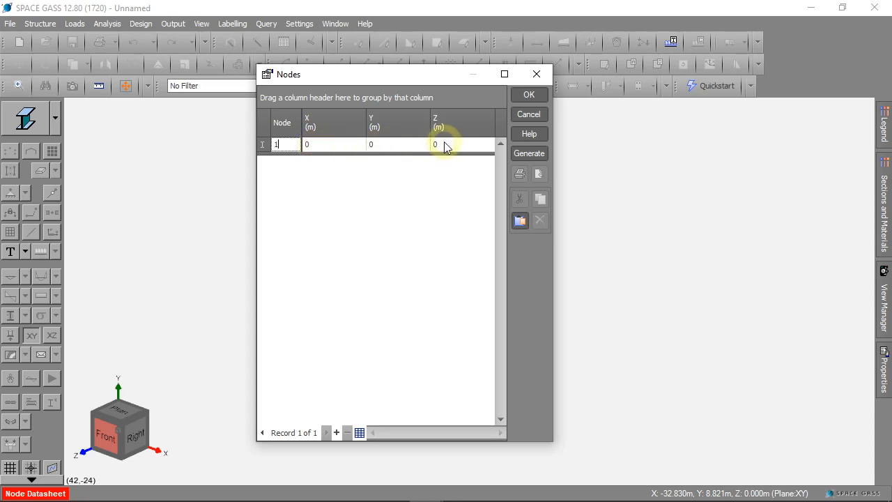
- Commit node 1 at coordinates 0, 0, 0 in the Nodes datasheet
left_click(281, 161)
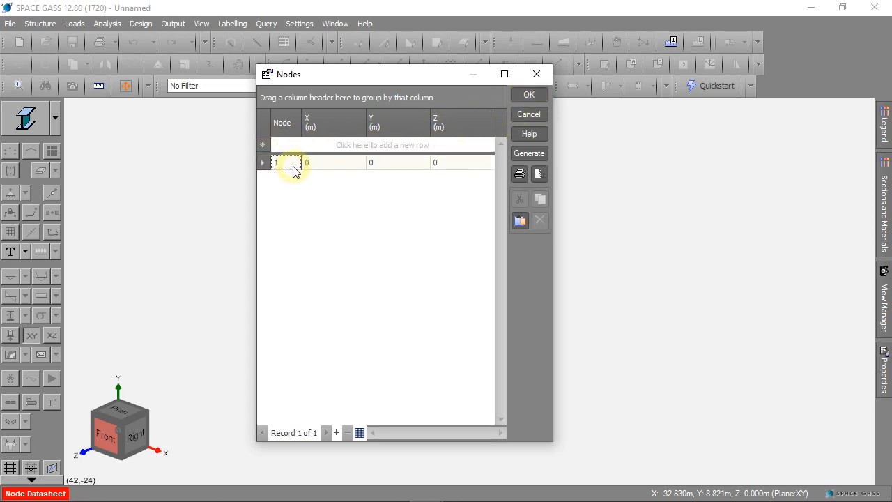
- Enter node 2 with X = 10, Y and Z left at 0, and commit it
left_click(381, 143)
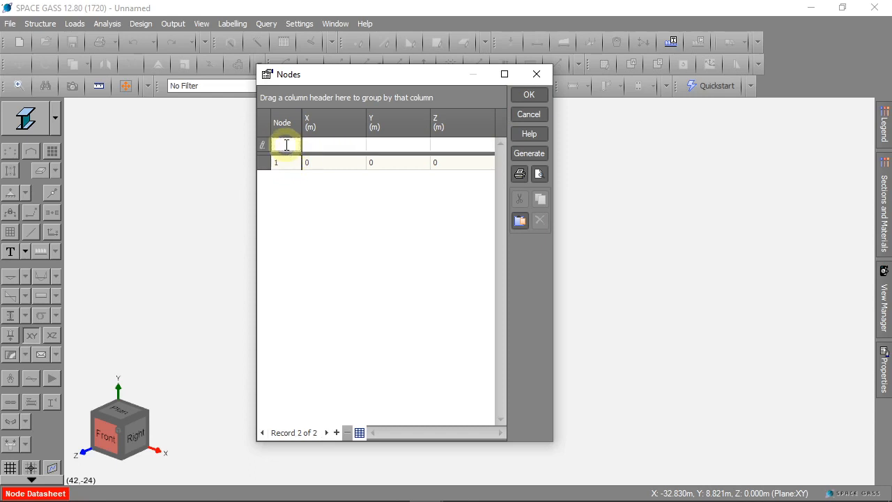
type("2")
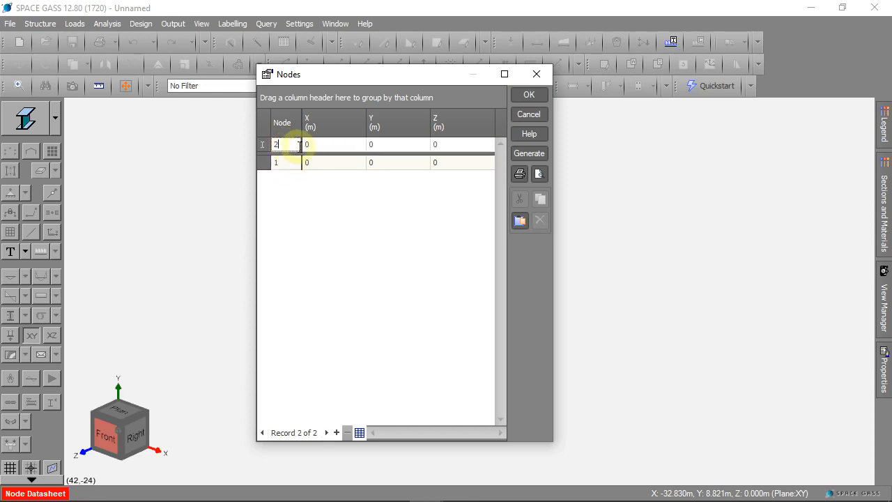
left_click(333, 144)
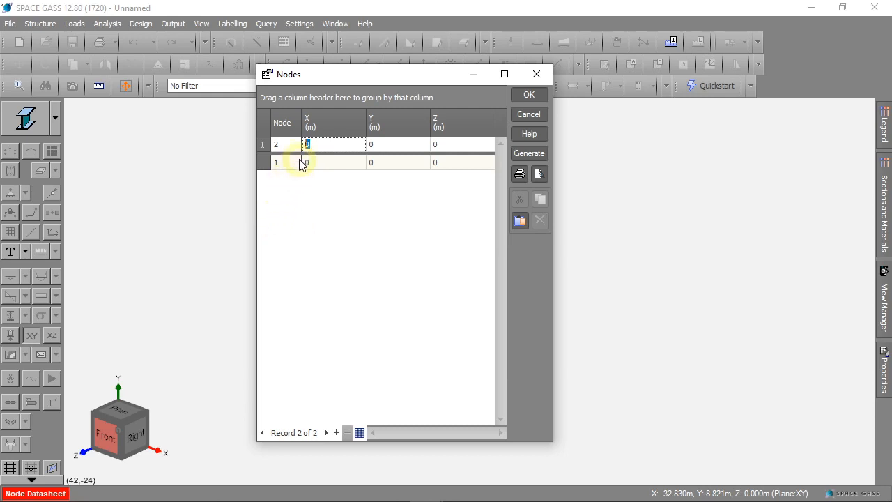
type("10")
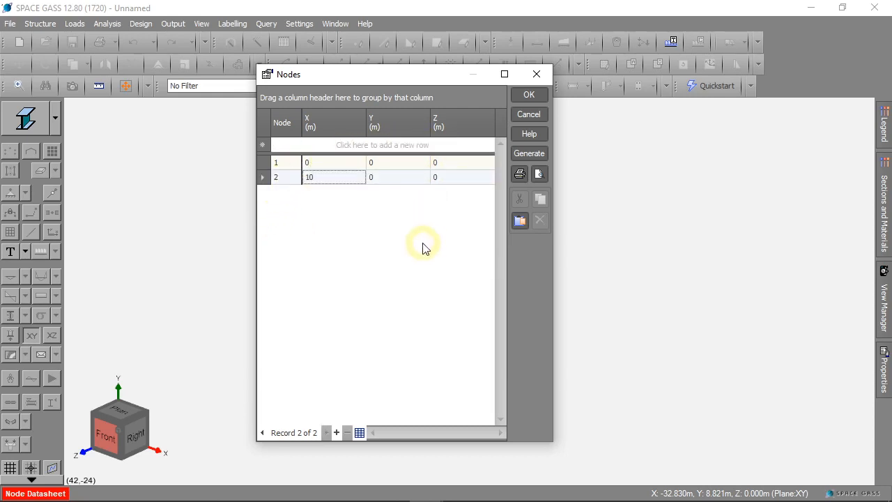
left_click(530, 95)
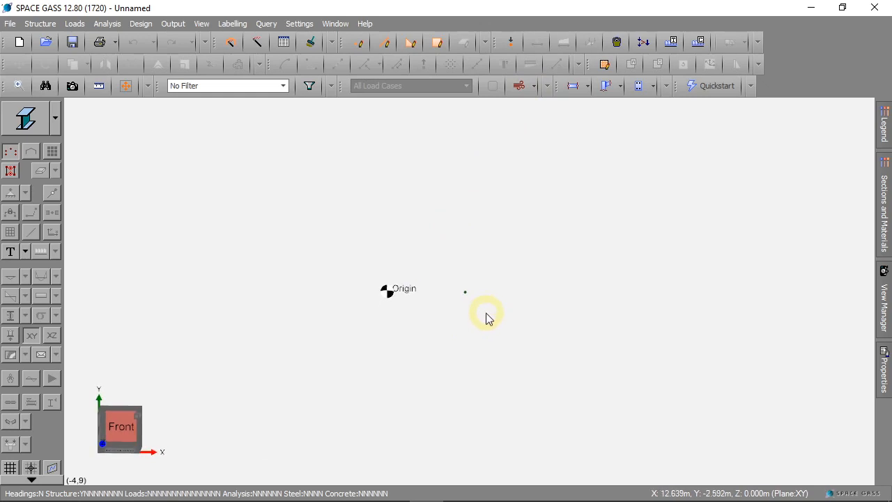
mouse_move(491, 322)
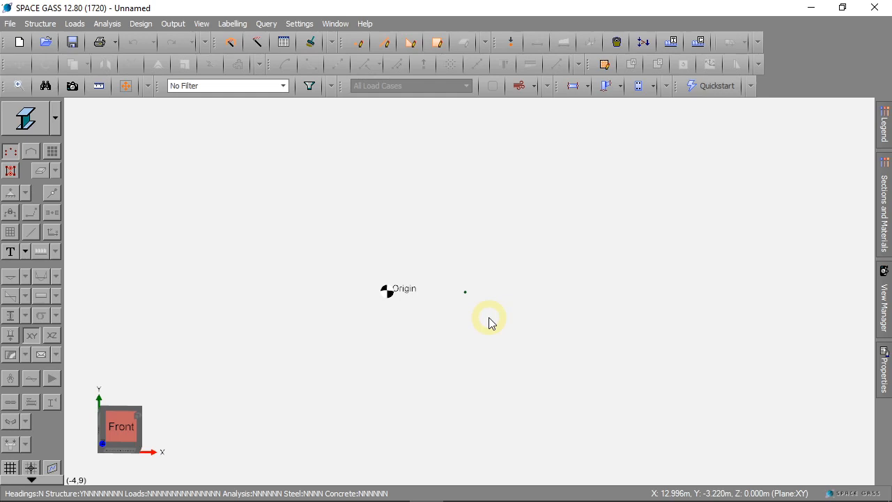
mouse_move(541, 285)
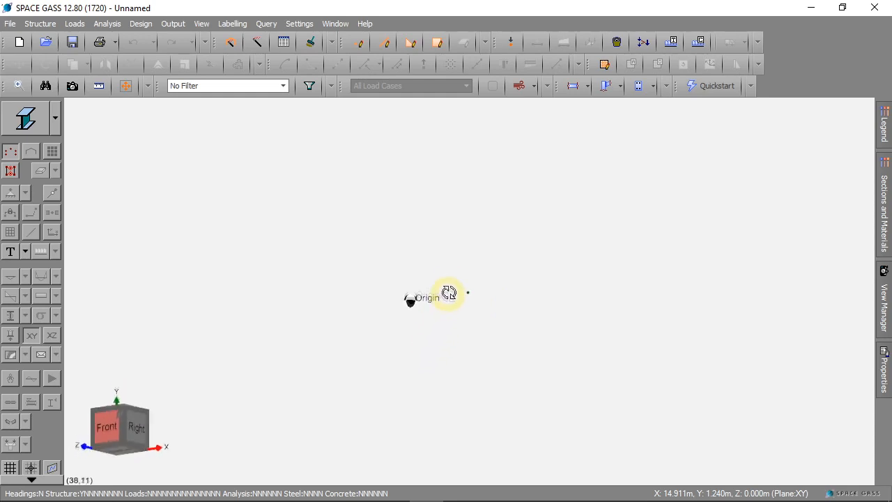
left_click_drag(449, 293, 573, 332)
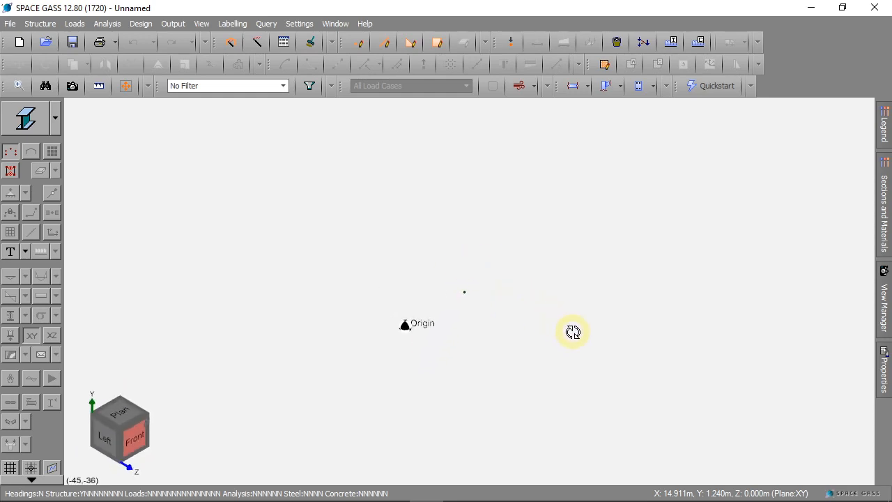
left_click_drag(573, 332, 460, 326)
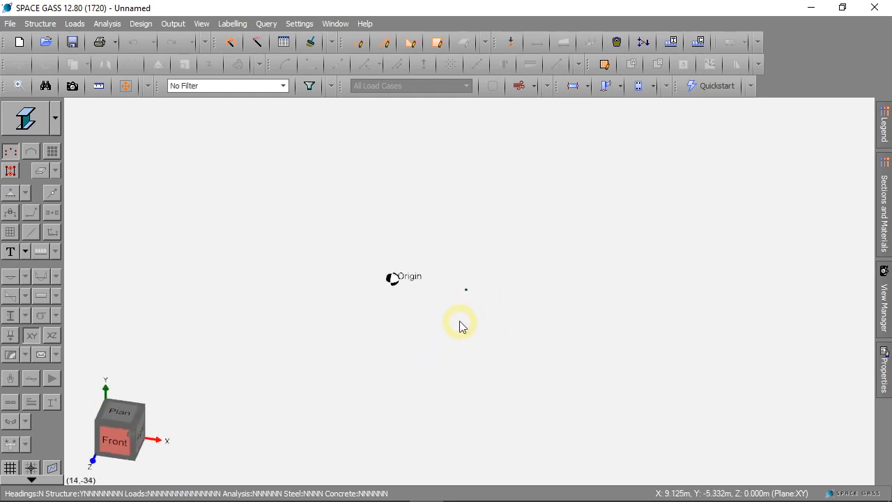
left_click_drag(463, 326, 337, 340)
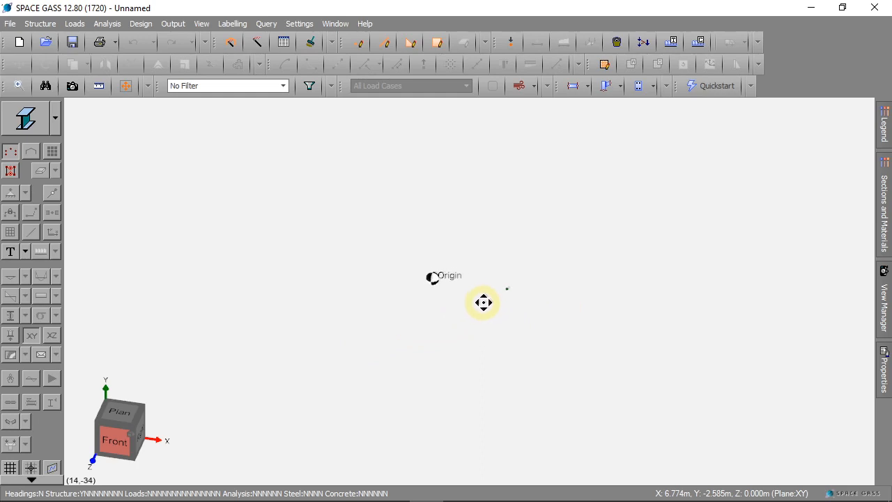
mouse_move(458, 314)
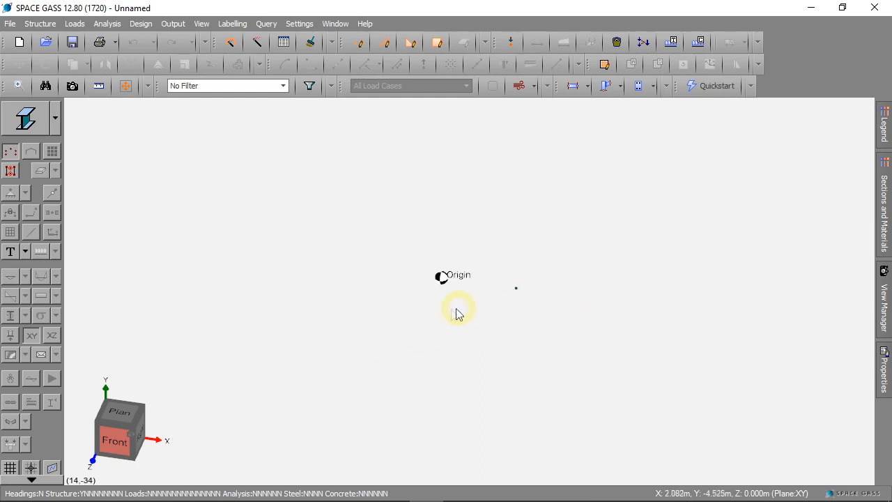
mouse_move(466, 281)
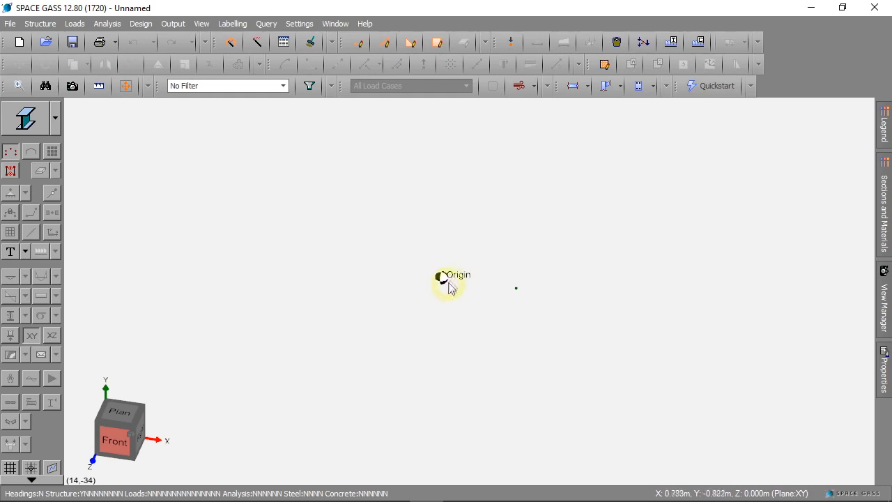
mouse_move(432, 303)
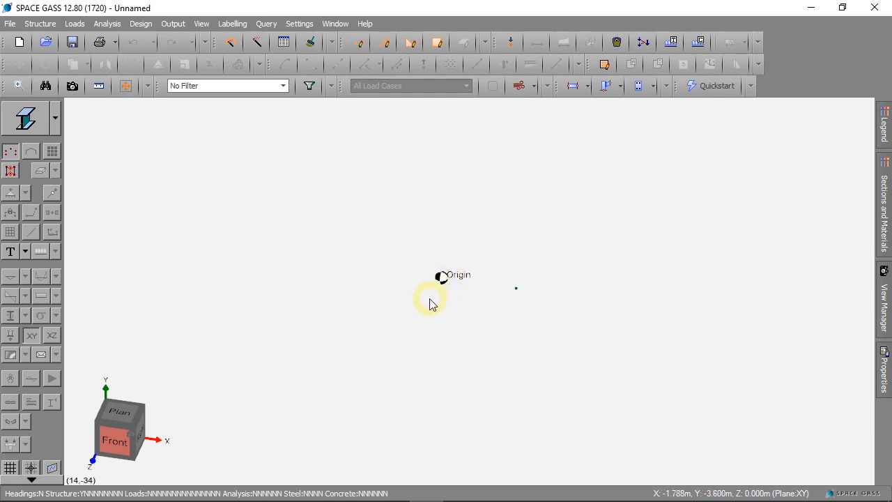
mouse_move(40, 356)
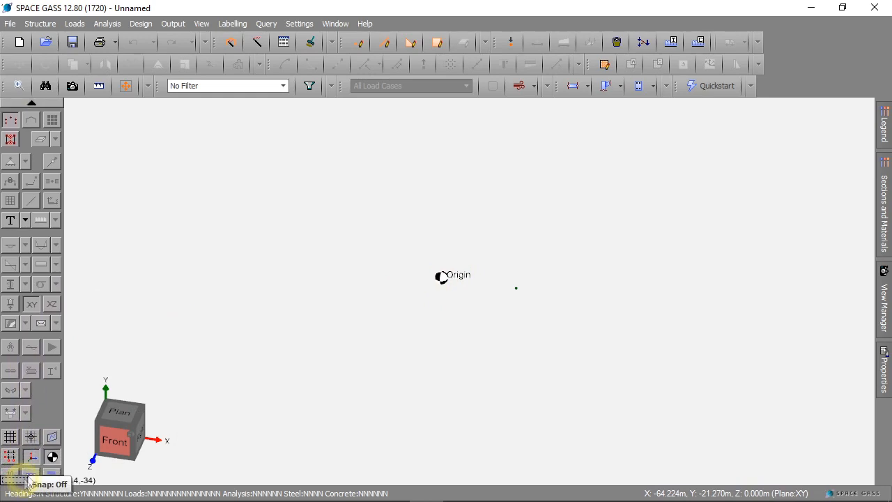
mouse_move(53, 457)
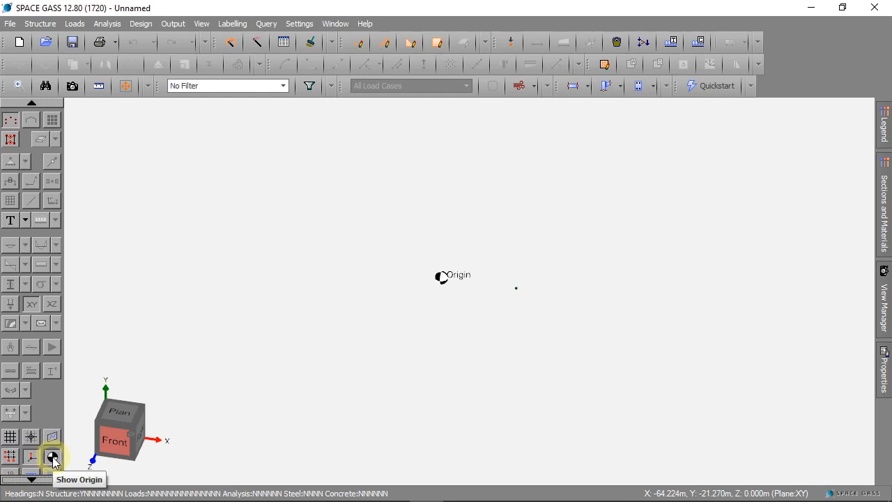
- Hide the origin marker and rotate the view around the two nodes
left_click(53, 457)
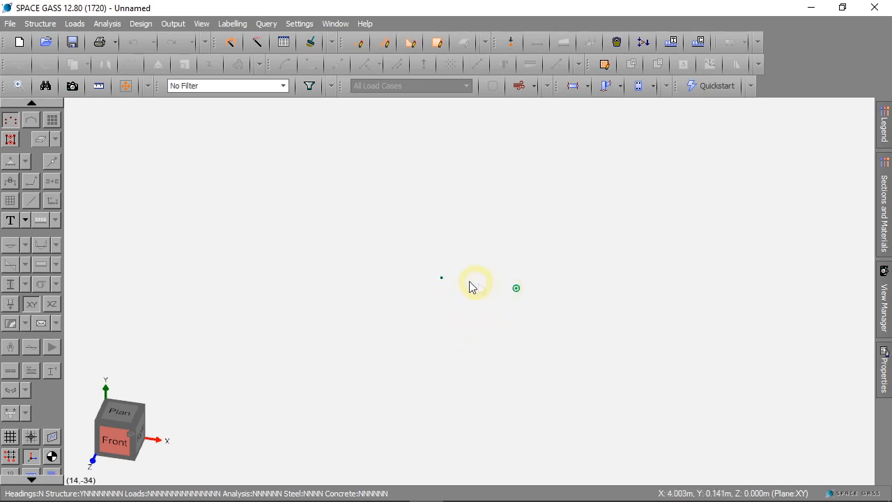
mouse_move(792, 382)
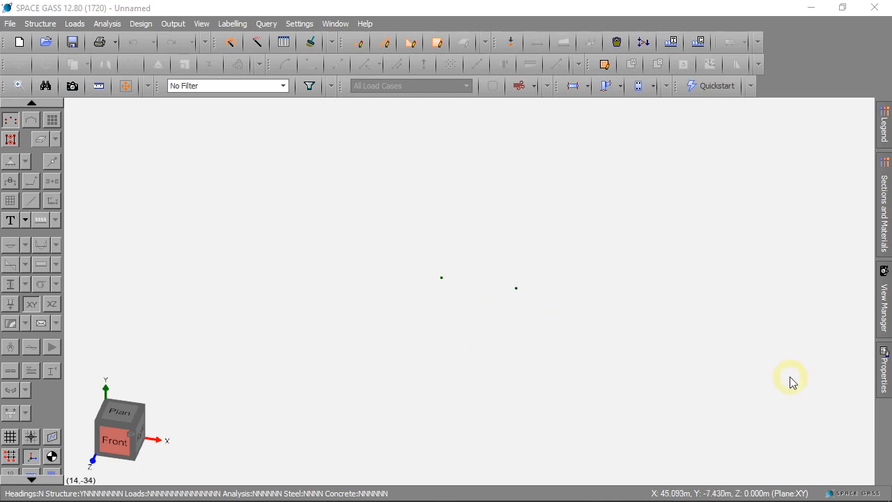
mouse_move(357, 281)
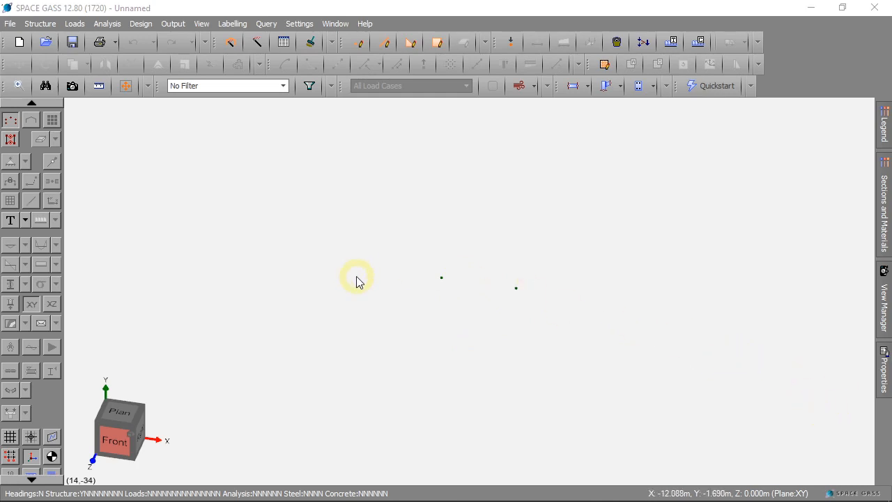
mouse_move(449, 328)
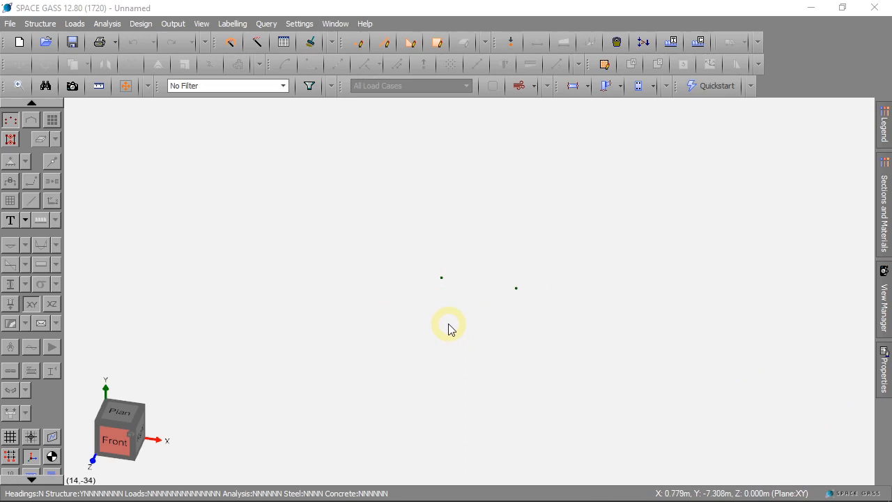
left_click_drag(440, 278, 476, 301)
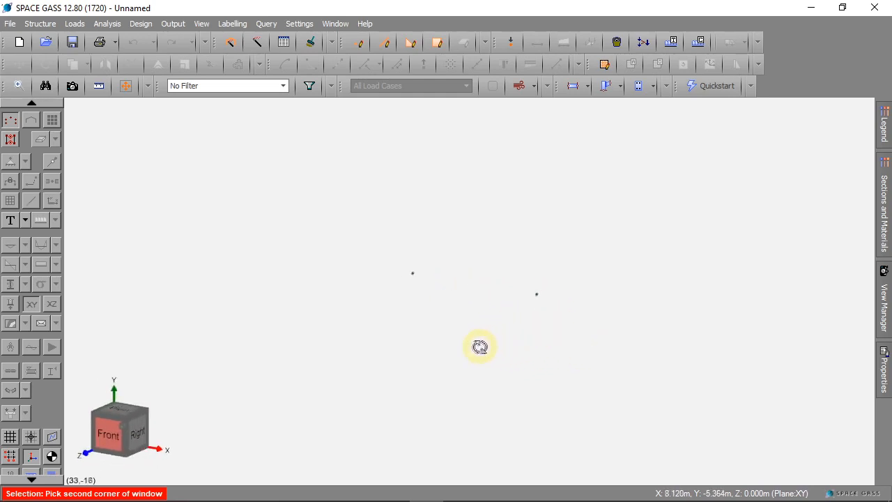
- Rotate the view to face the two nodes head-on from the front
left_click_drag(480, 345, 519, 365)
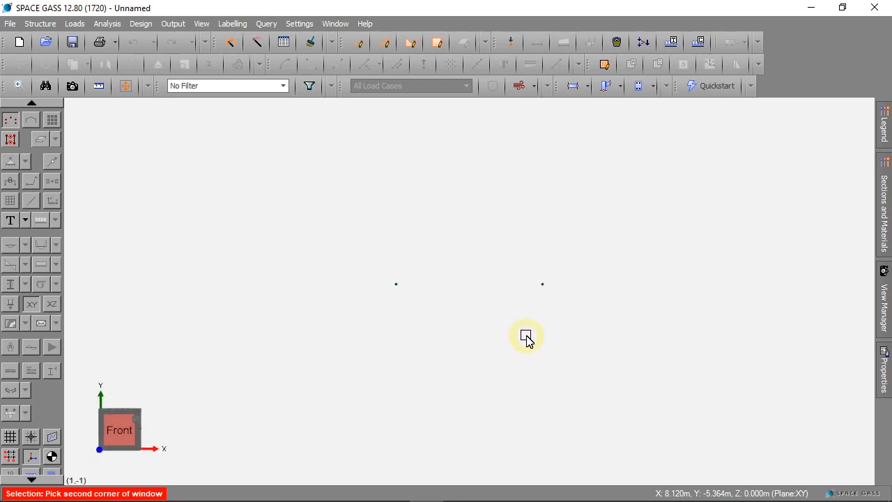
mouse_move(524, 335)
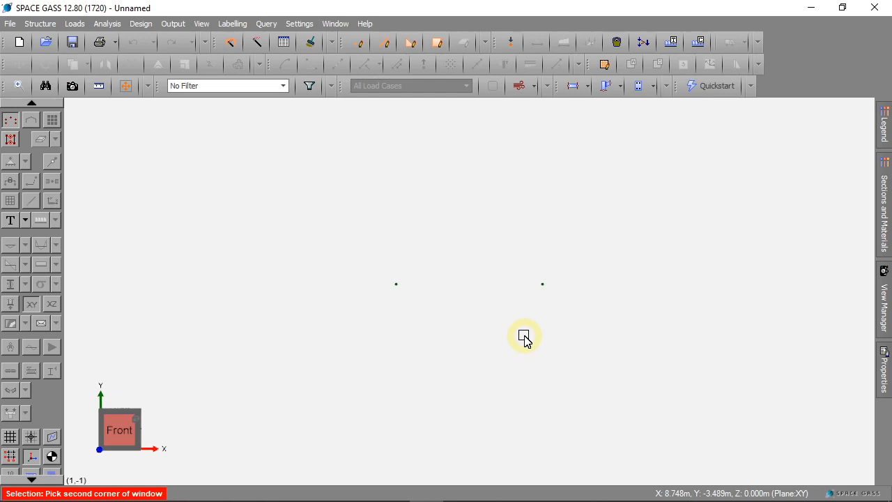
mouse_move(524, 343)
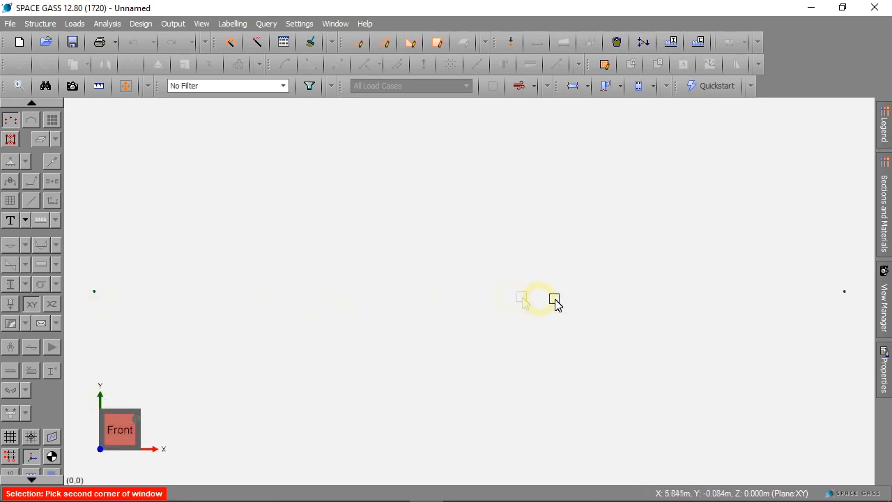
mouse_move(431, 284)
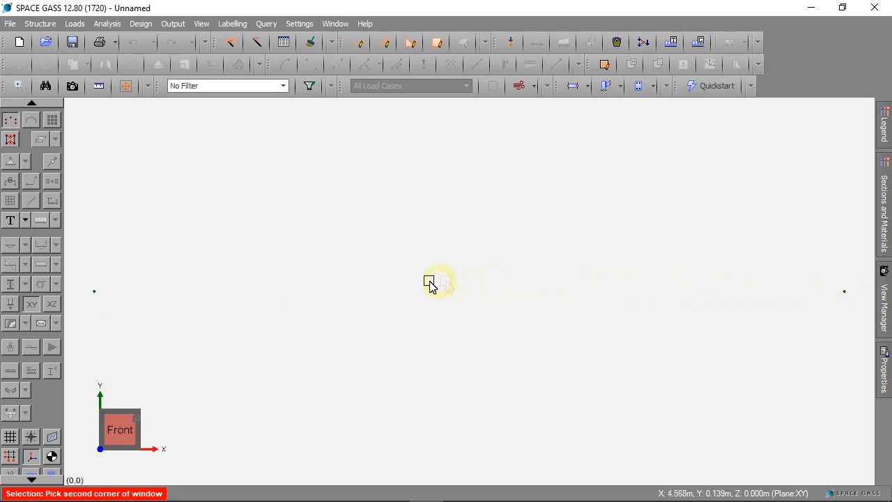
mouse_move(465, 296)
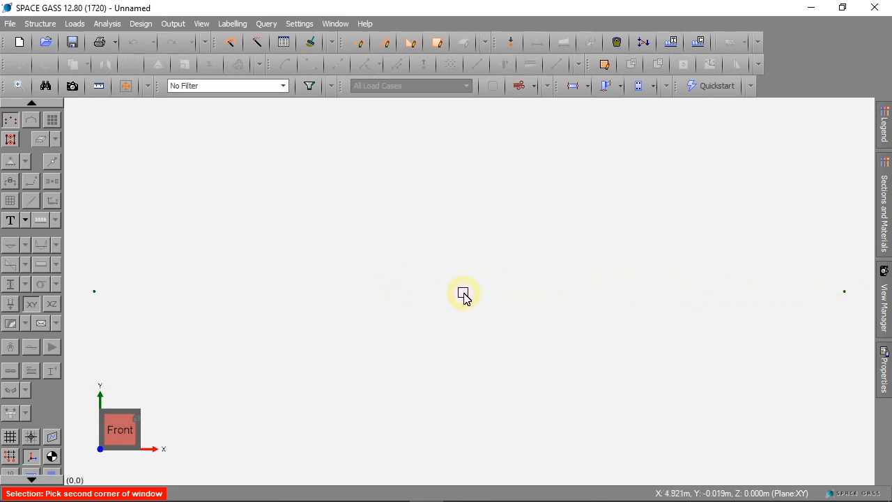
mouse_move(522, 307)
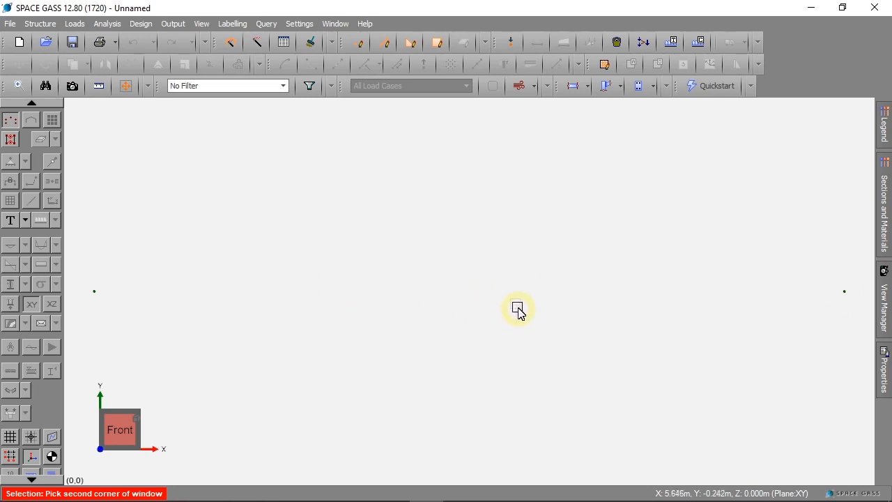
mouse_move(485, 284)
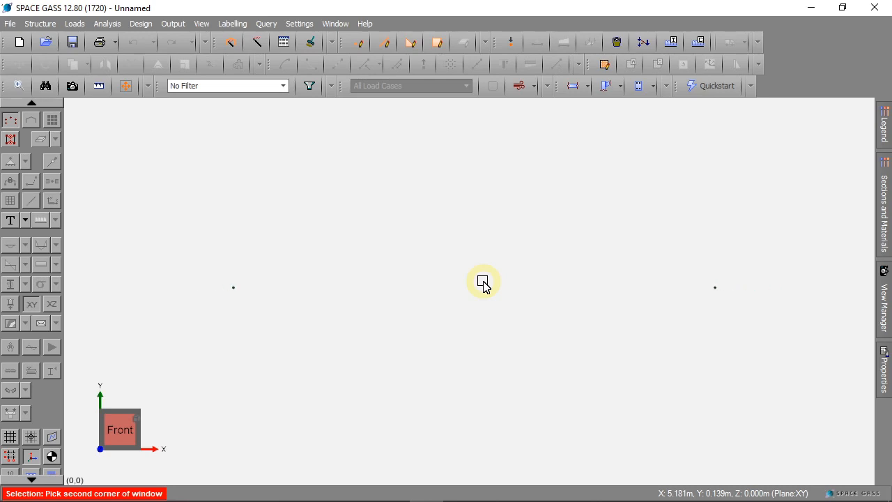
mouse_move(620, 285)
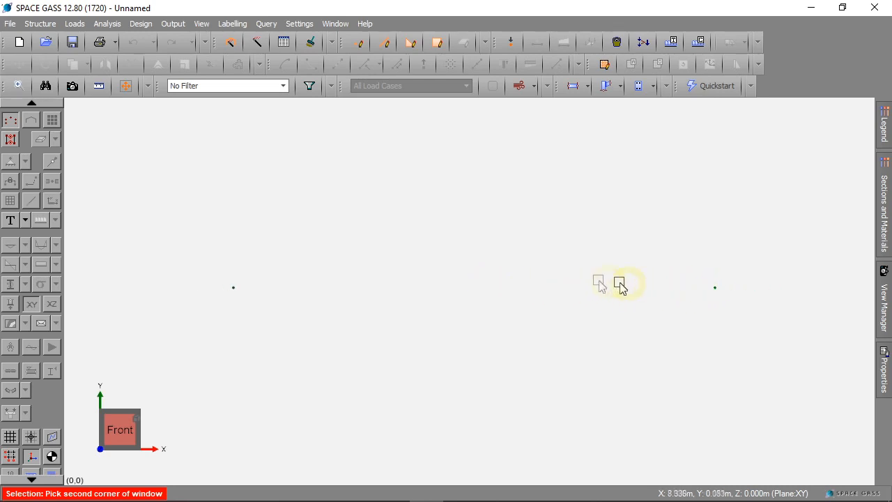
mouse_move(409, 298)
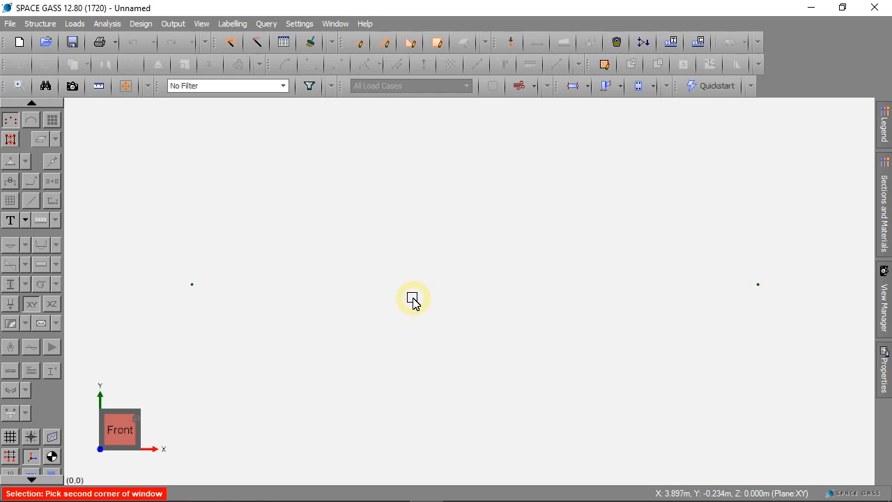
mouse_move(418, 318)
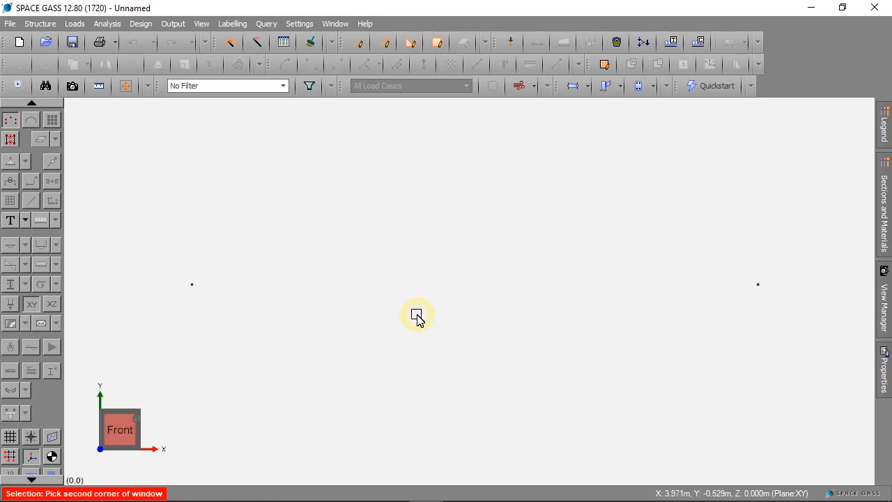
mouse_move(449, 354)
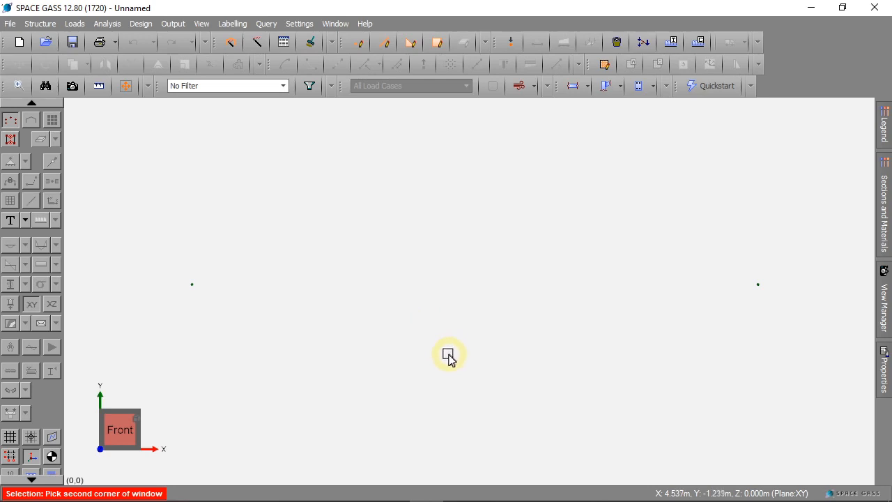
mouse_move(362, 313)
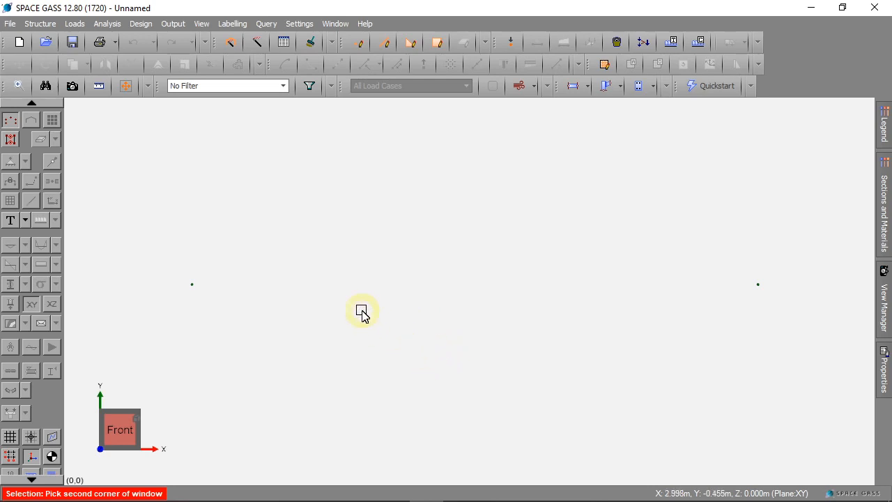
mouse_move(231, 23)
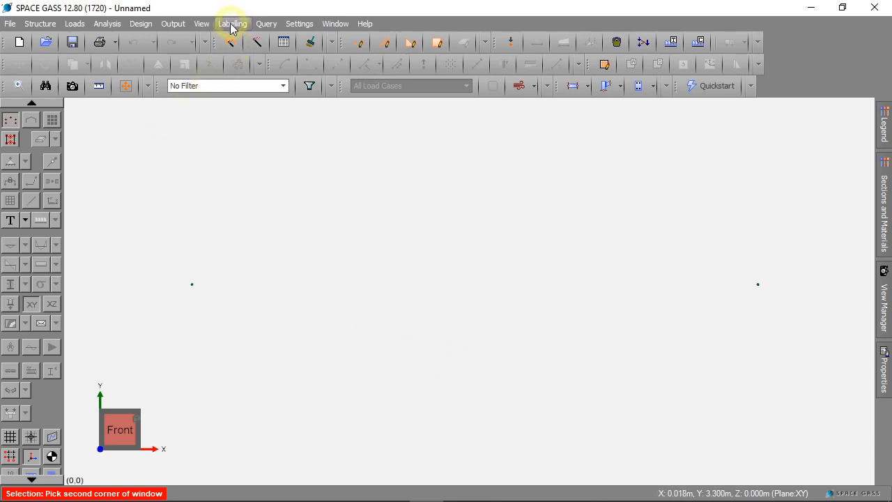
- Turn on Show Node Numbers so the nodes are labelled 1 and 2
left_click(233, 23)
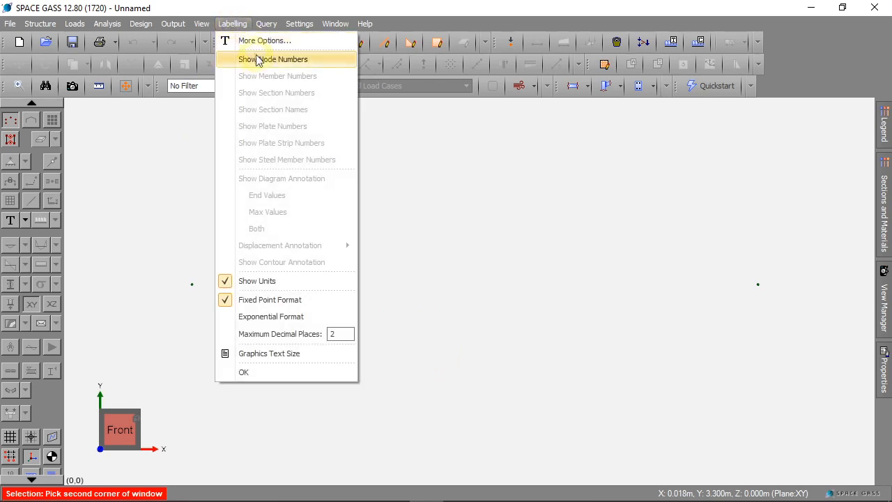
left_click(273, 59)
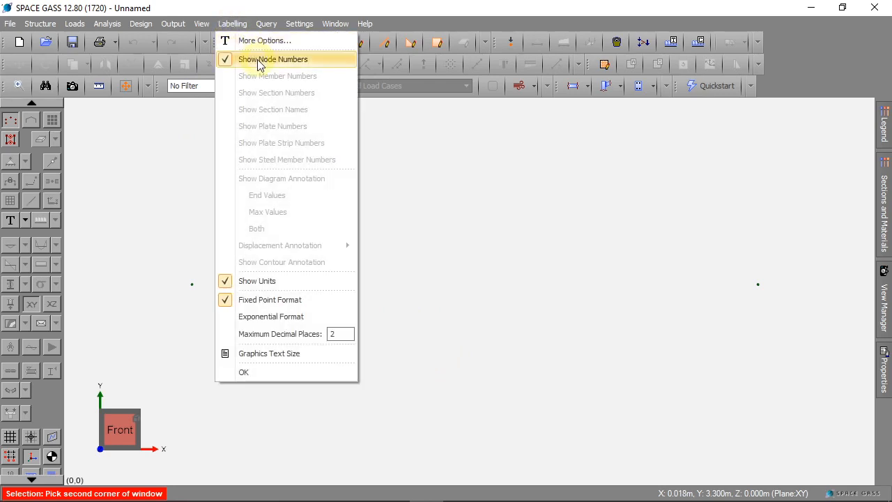
left_click(273, 58)
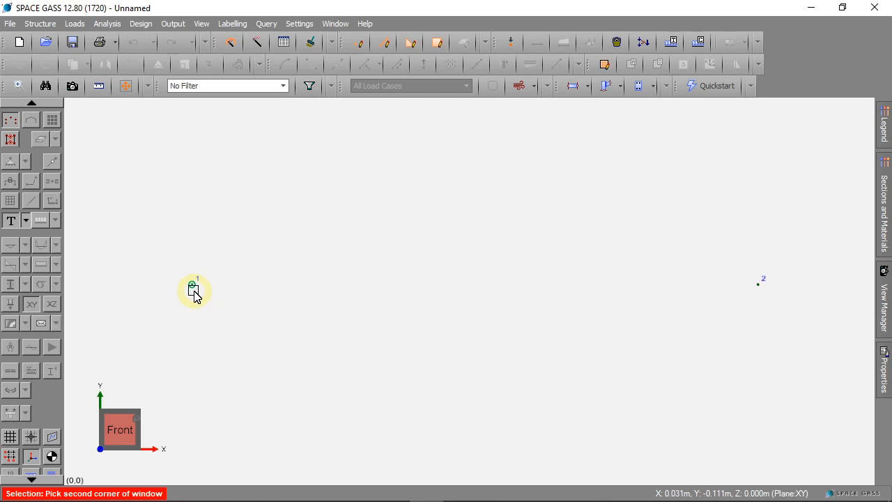
mouse_move(301, 286)
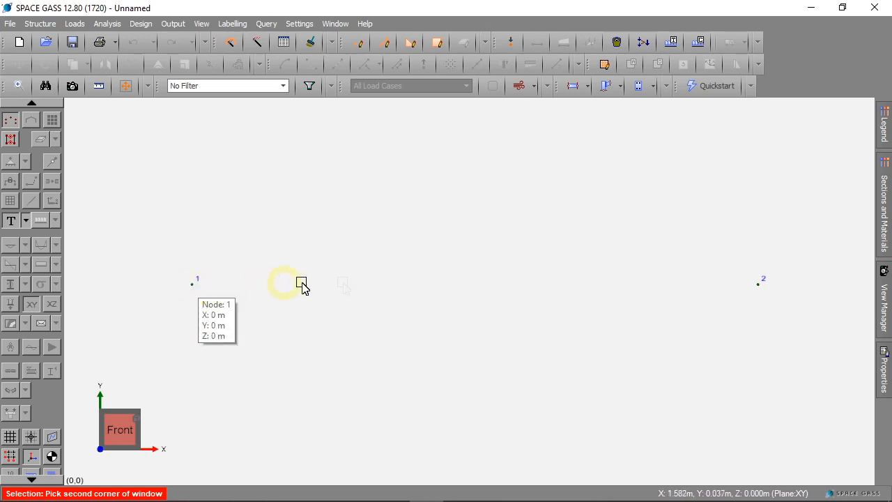
mouse_move(758, 287)
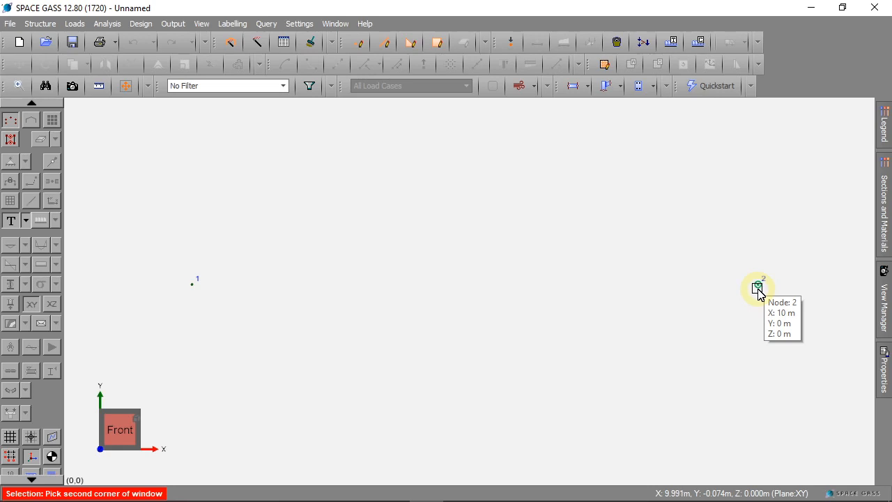
mouse_move(563, 293)
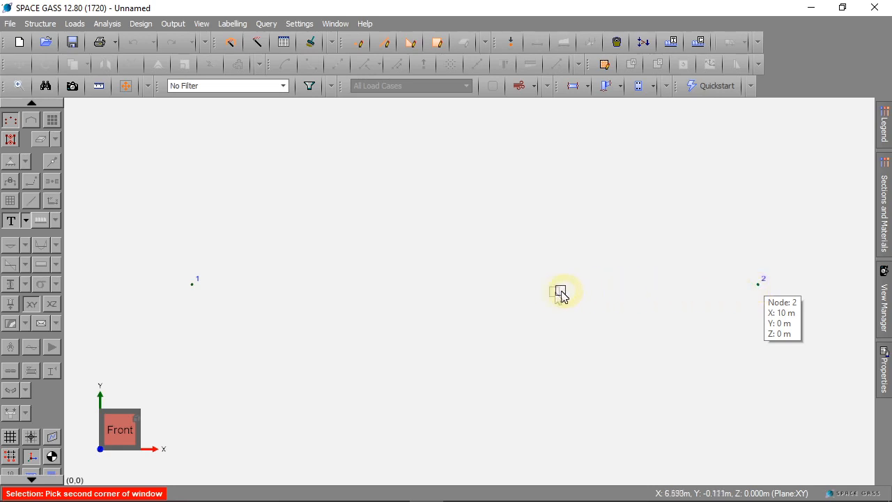